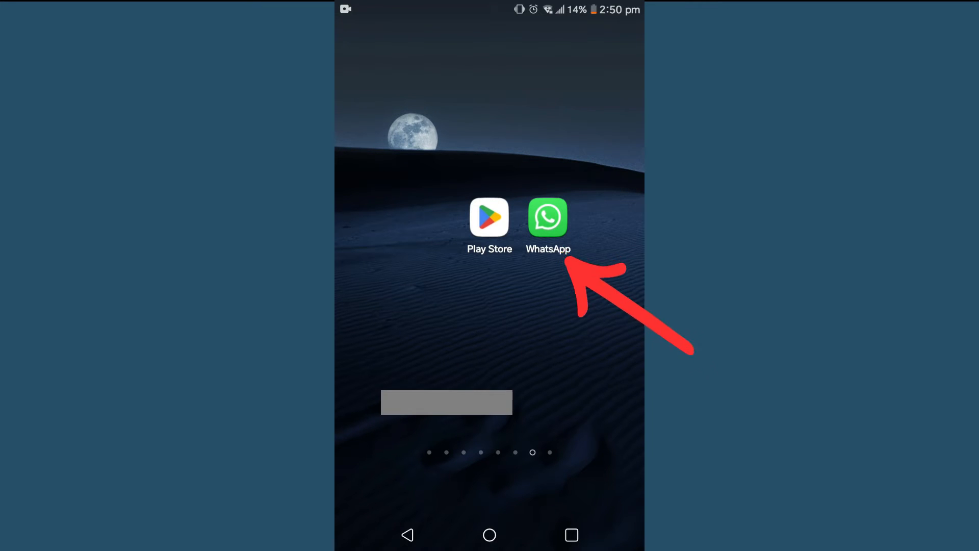
# - Launch WhatsApp from the home screen and open its three-dot options menu
pyautogui.click(547, 218)
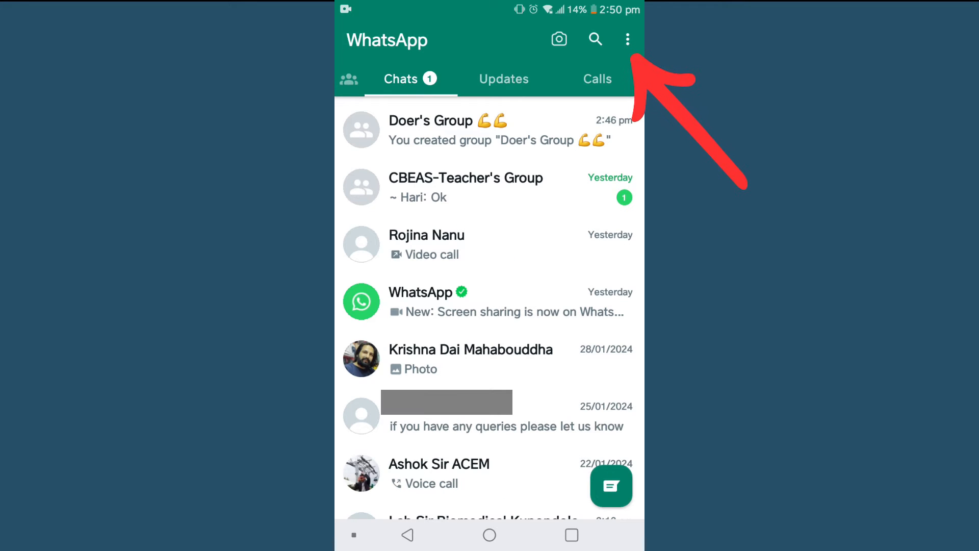
pyautogui.click(628, 39)
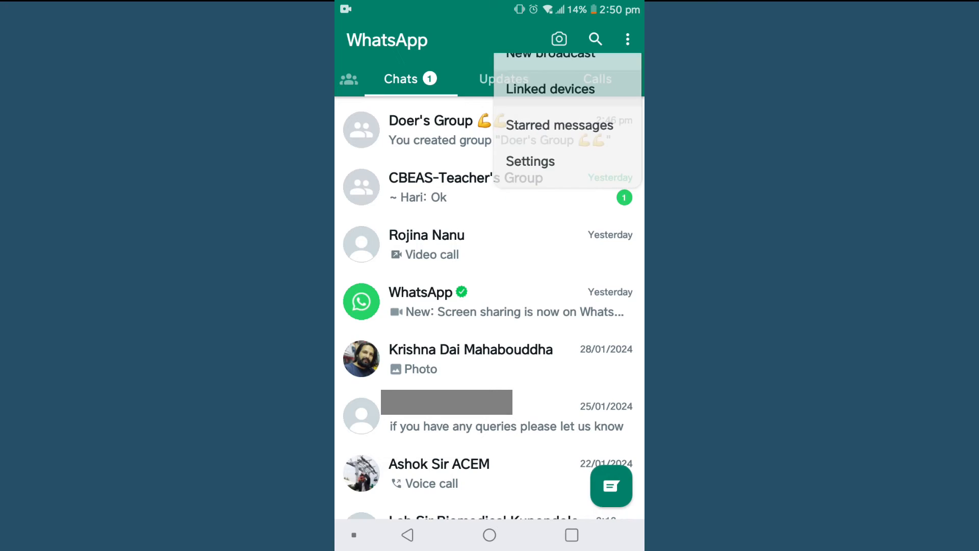
# - Log out the Google Chrome (Windows) session from Linked devices
pyautogui.click(549, 89)
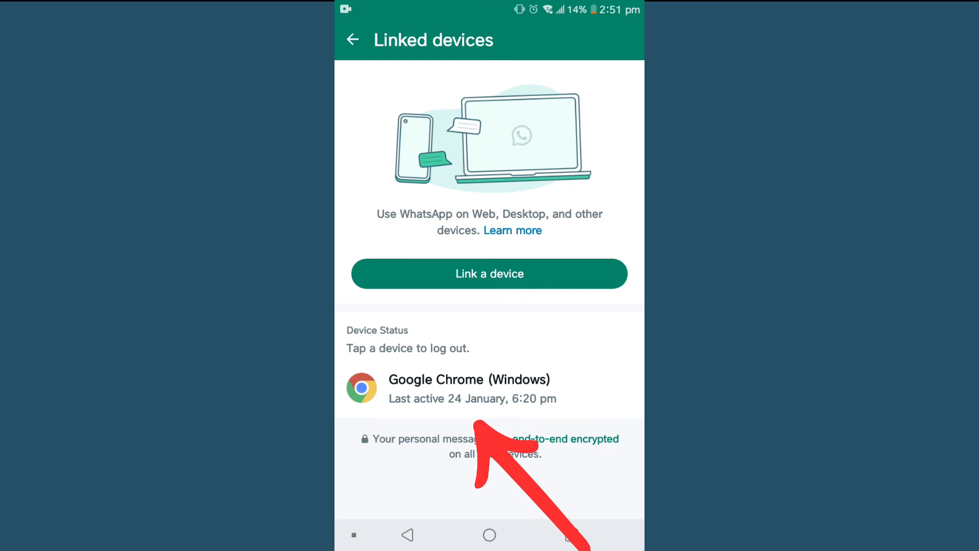
pyautogui.click(468, 389)
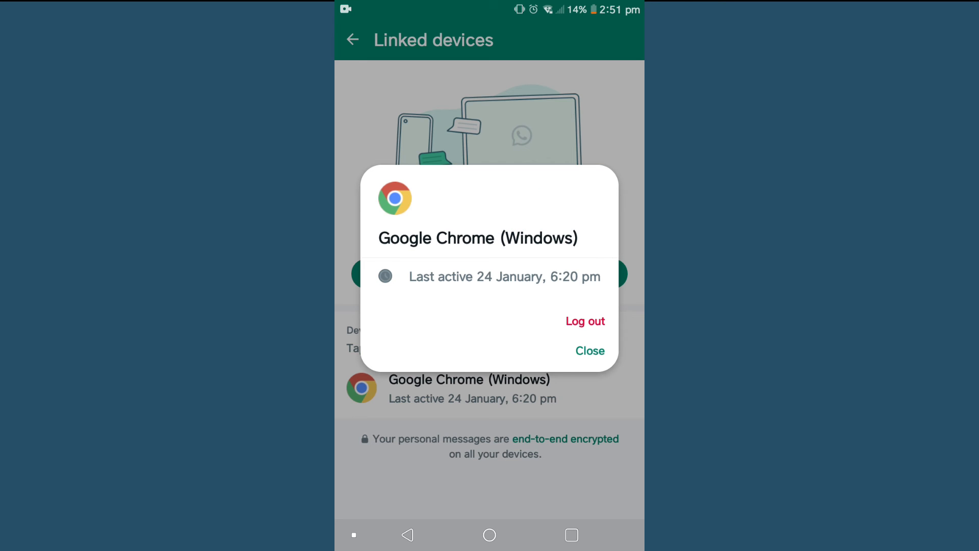
pyautogui.click(584, 320)
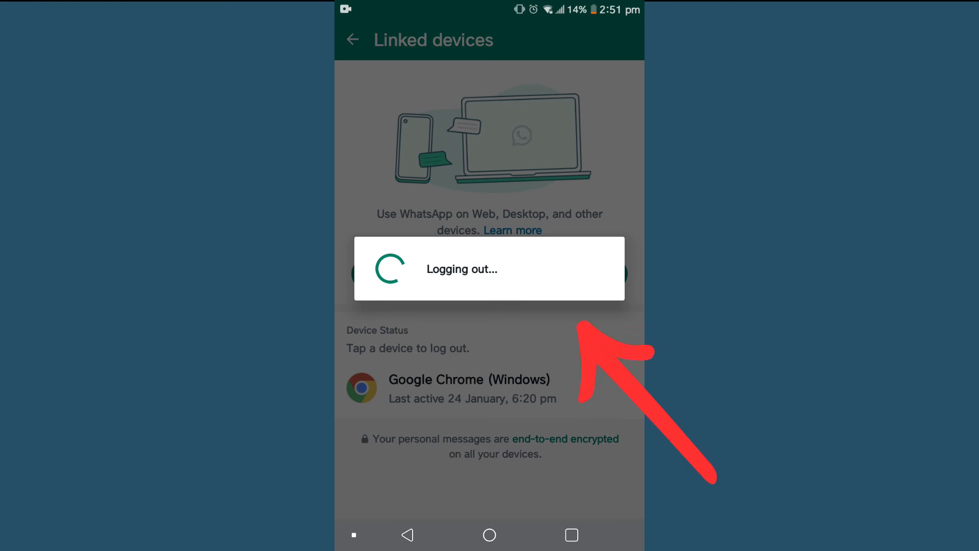